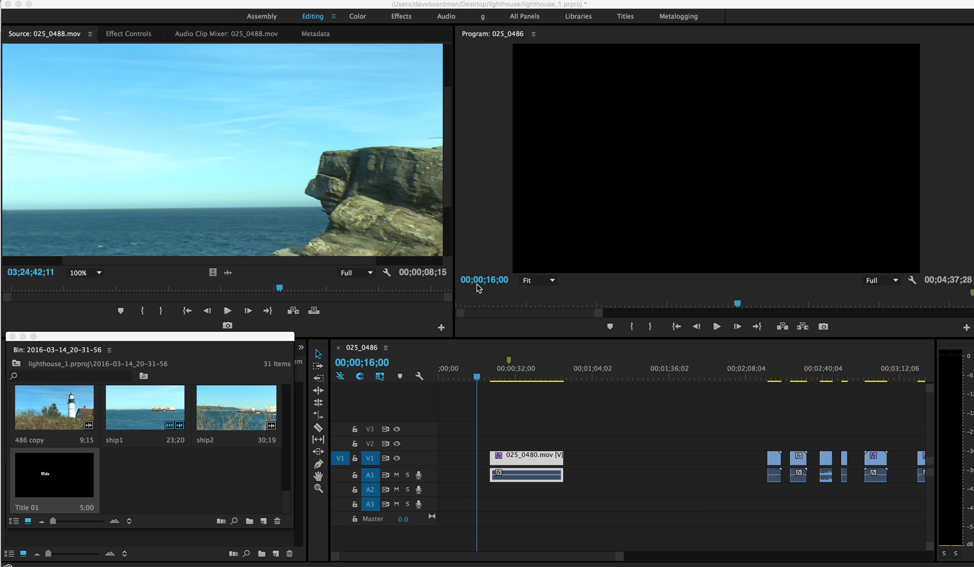
mouse_move(398, 196)
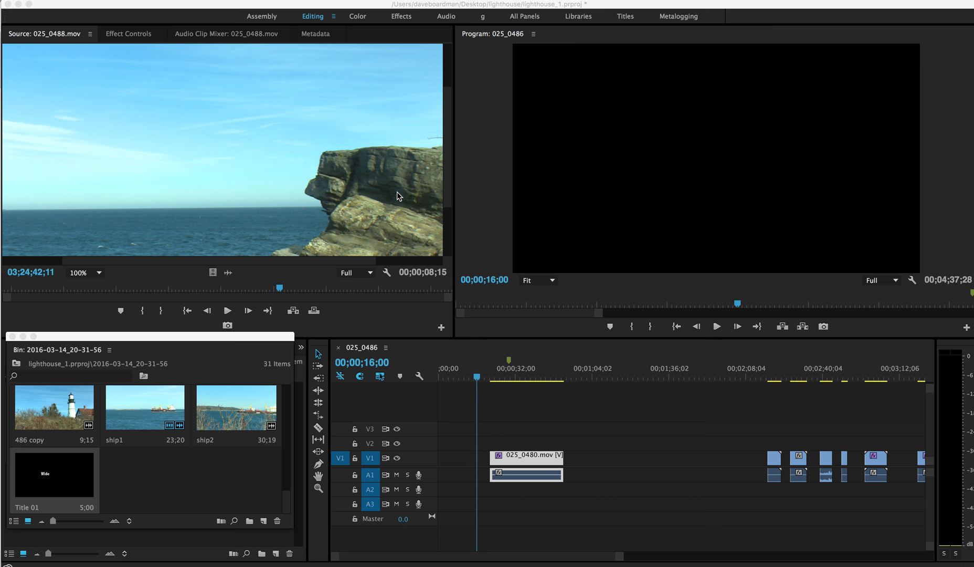
mouse_move(224, 490)
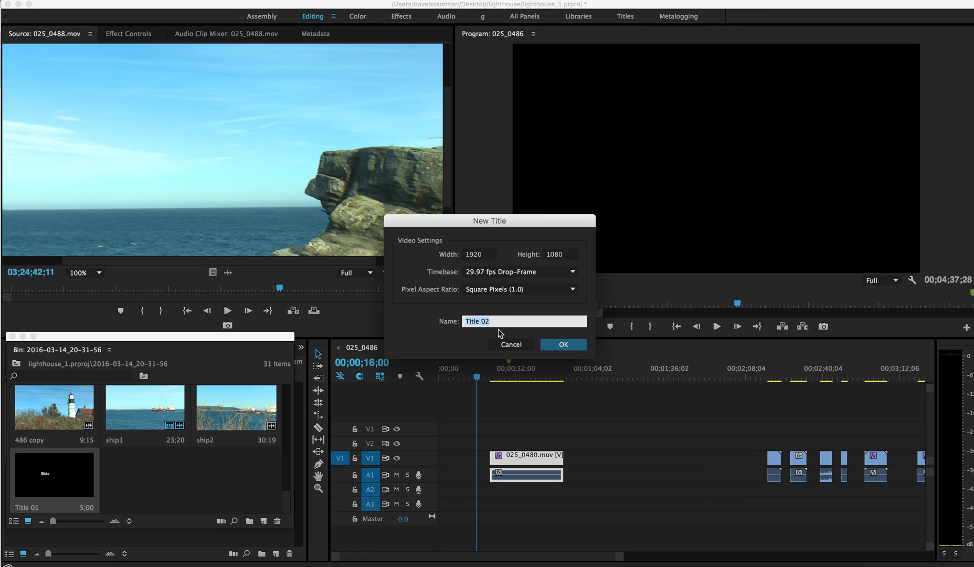
Confirm the new 1920×1080 title and position the Wide text in the frame.
click(562, 344)
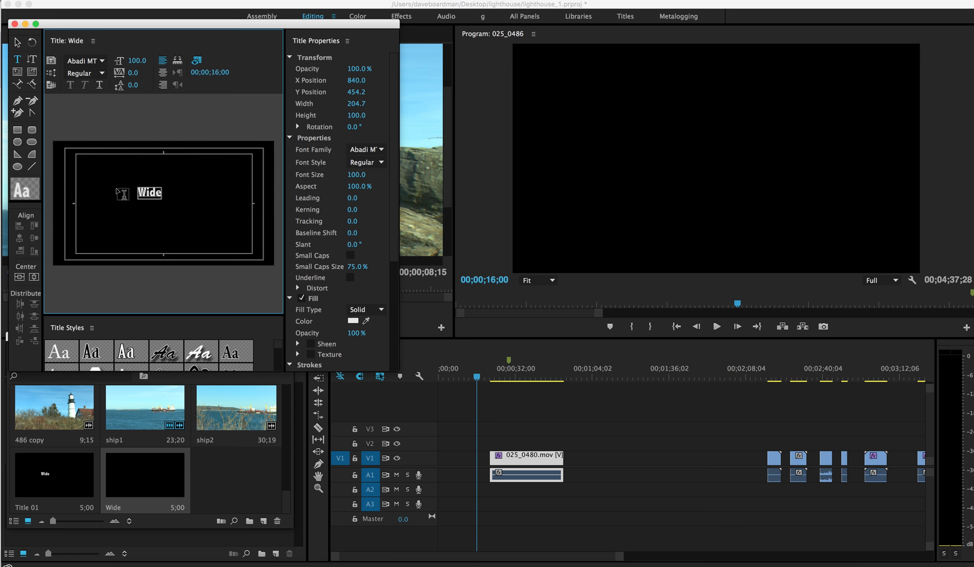
mouse_move(146, 193)
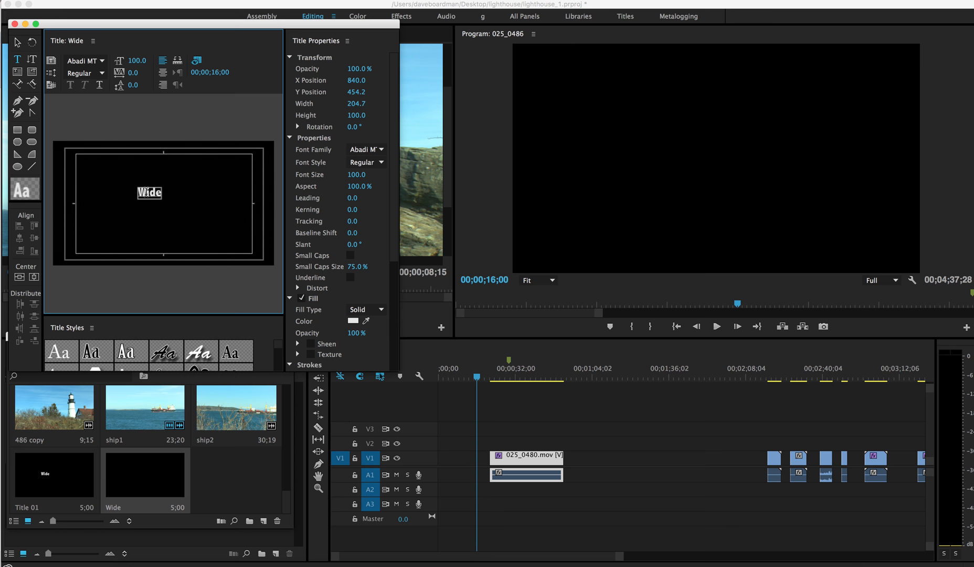
drag(149, 192, 149, 203)
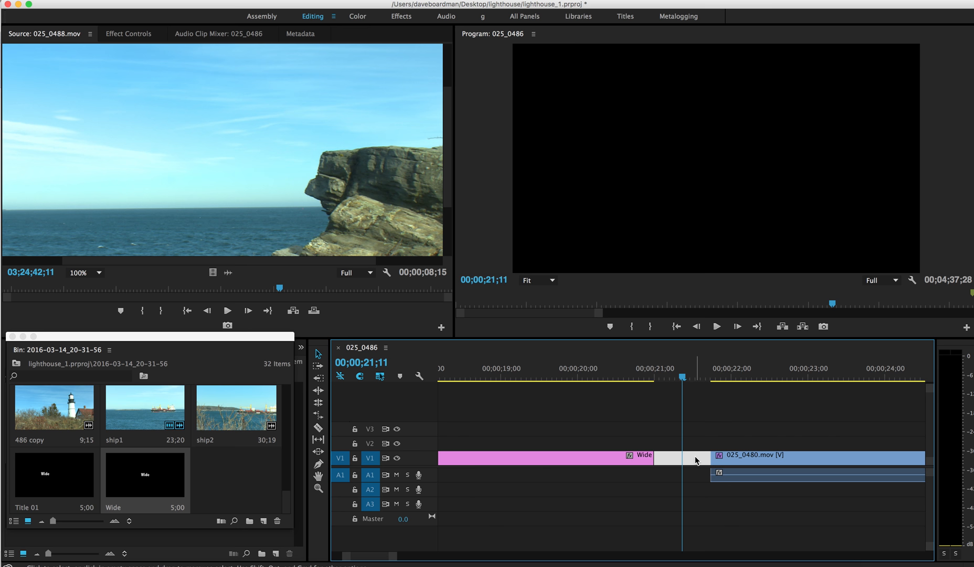
mouse_move(700, 462)
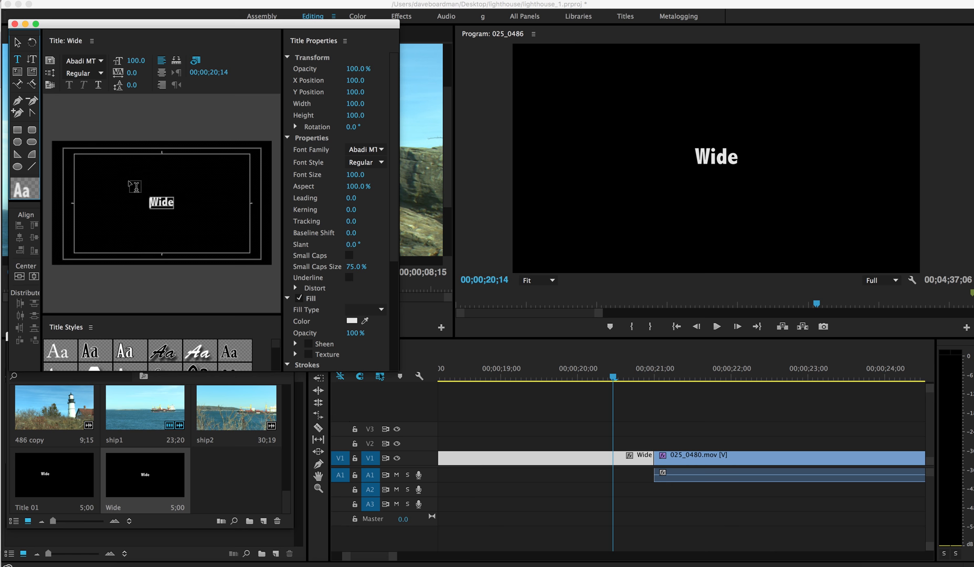
Replace the title's text with Depth.
text(Depth)
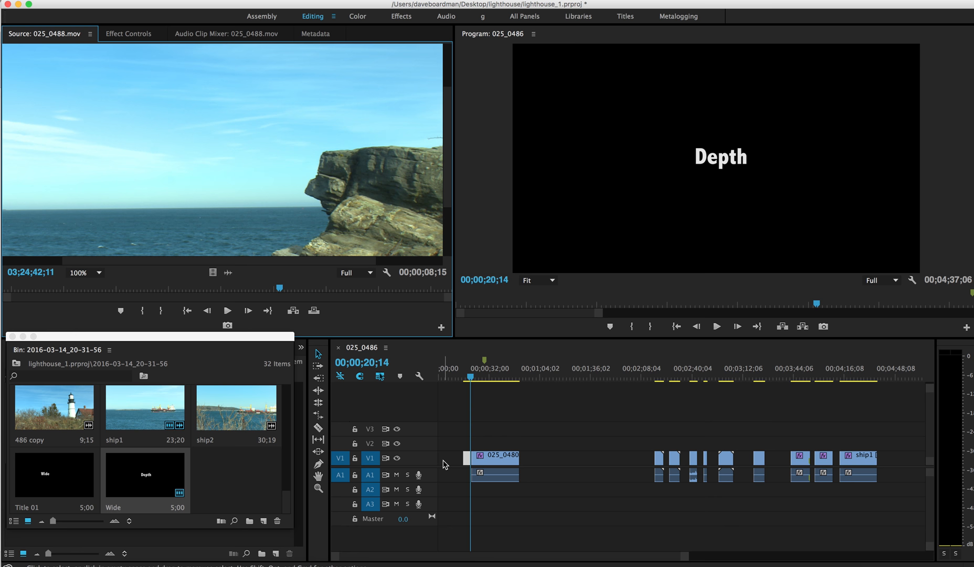
mouse_move(453, 463)
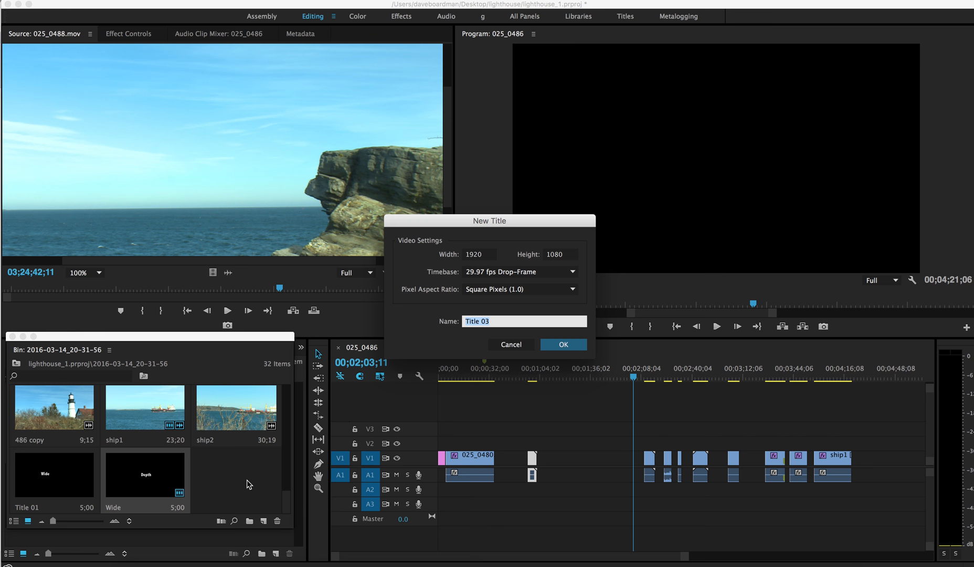
Name the new title Angle and confirm its creation.
text(Anglr)
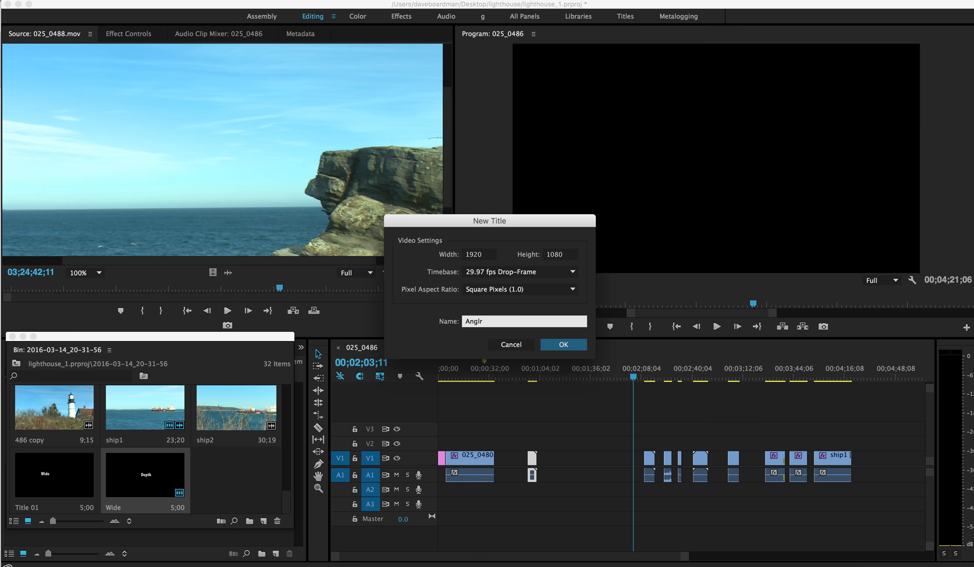
click(561, 345)
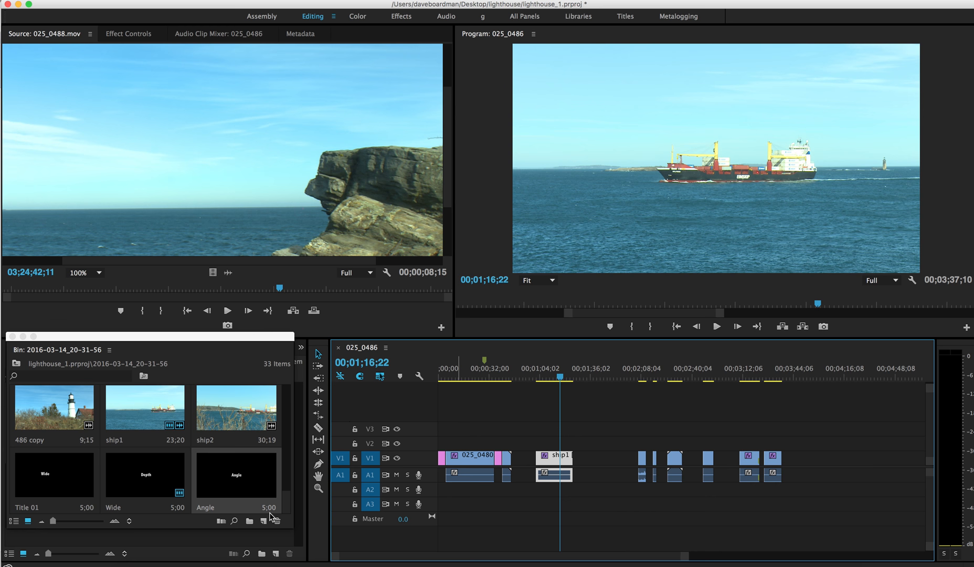
Create the wide2 title and give it the text Moving through the frame.
text(wi)
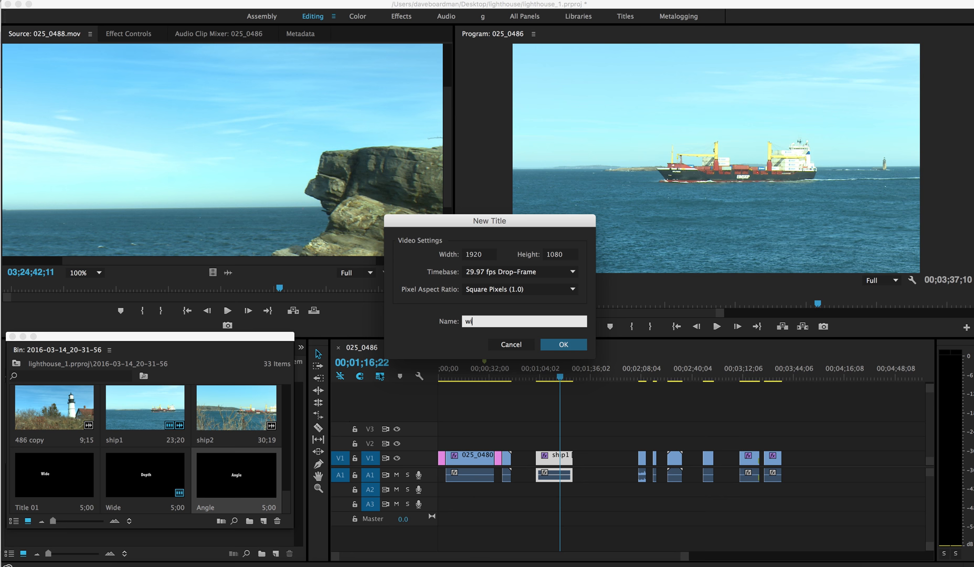
click(562, 343)
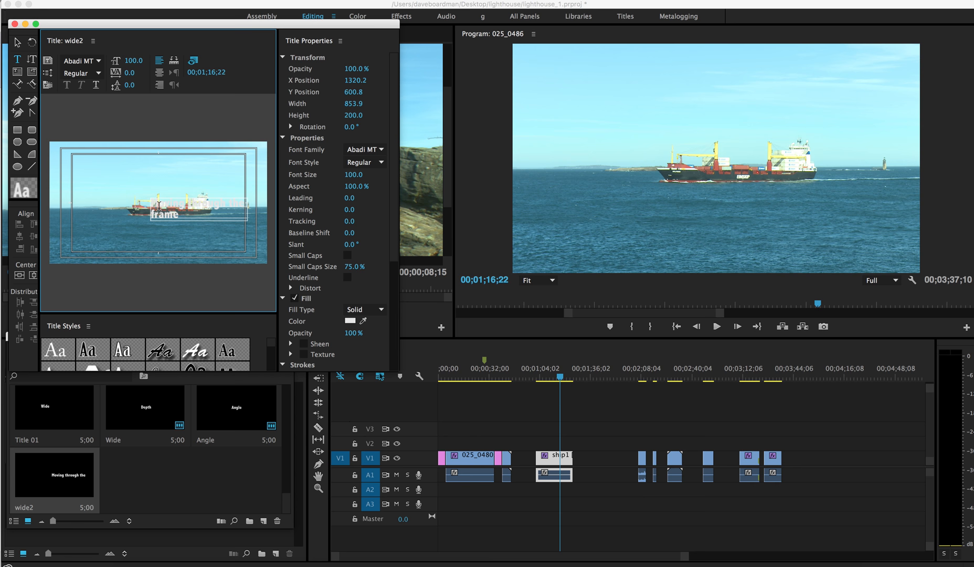
click(33, 276)
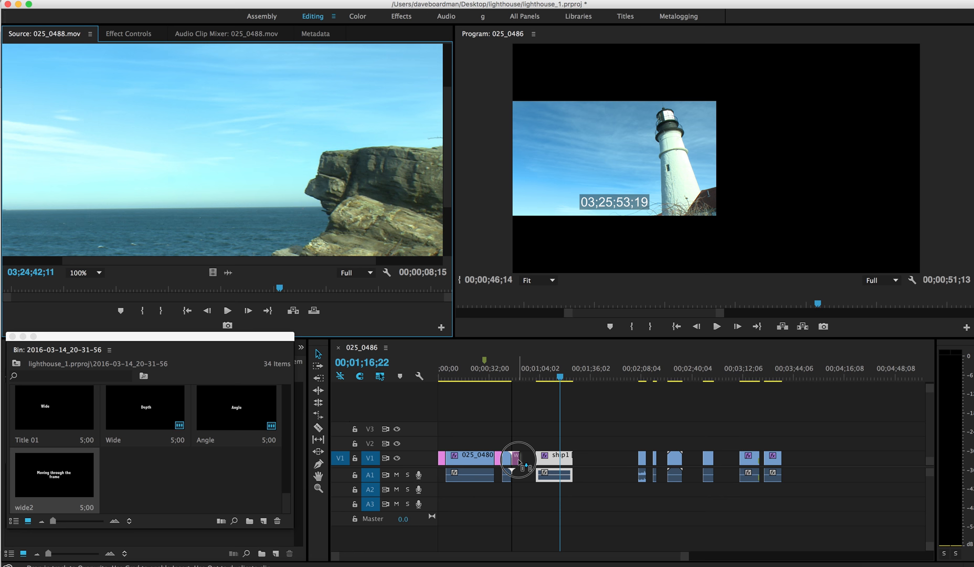
Place wide2 on V1 before ship1 and preview it at the playhead.
drag(560, 377, 523, 377)
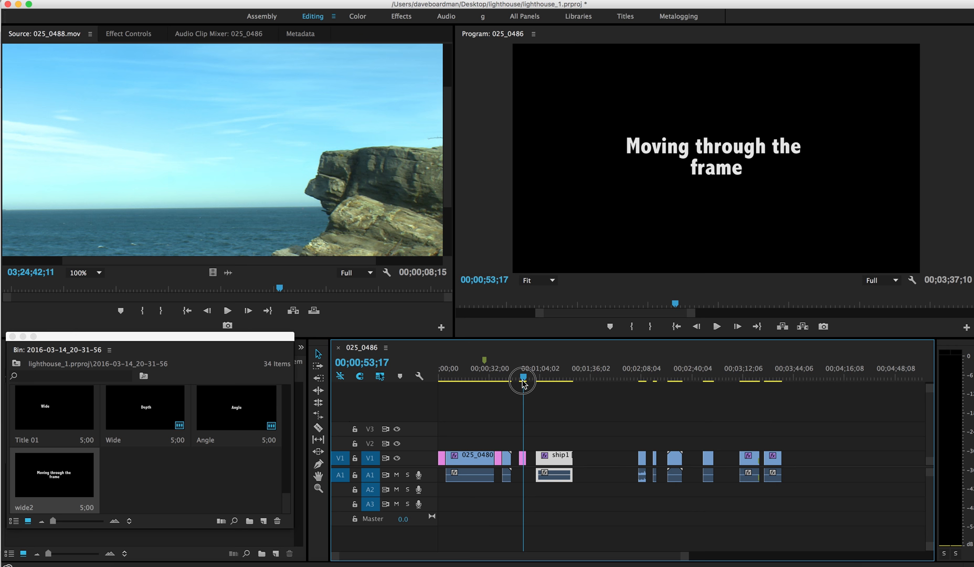
click(517, 377)
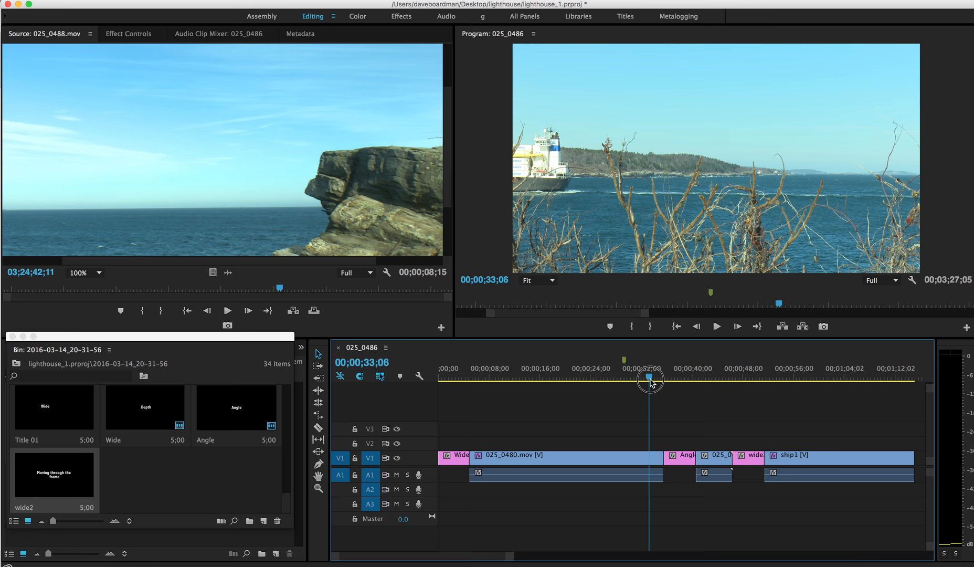
Ripple delete the gap before Angle and scrub to check the titles play back-to-back.
drag(648, 378, 646, 378)
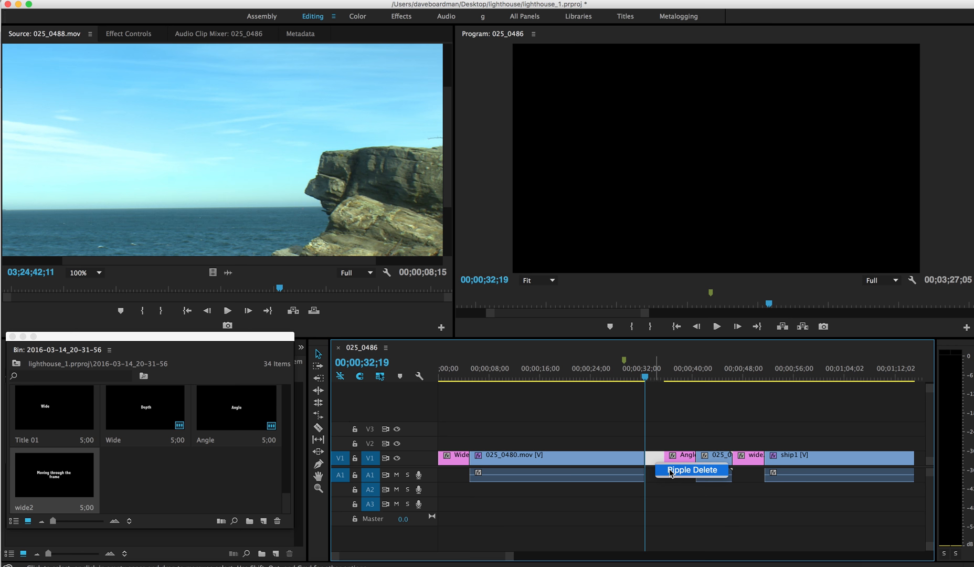
click(692, 469)
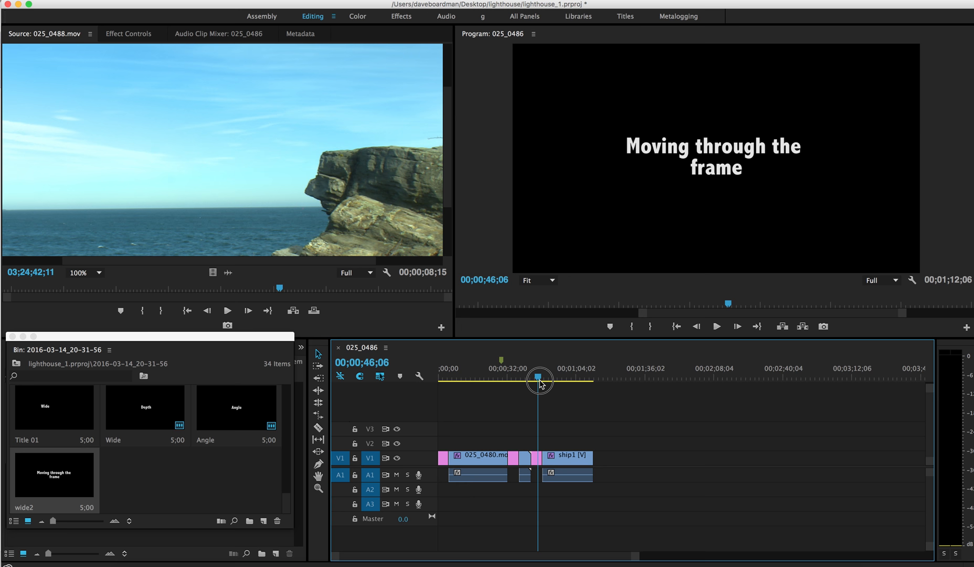
drag(540, 379, 489, 379)
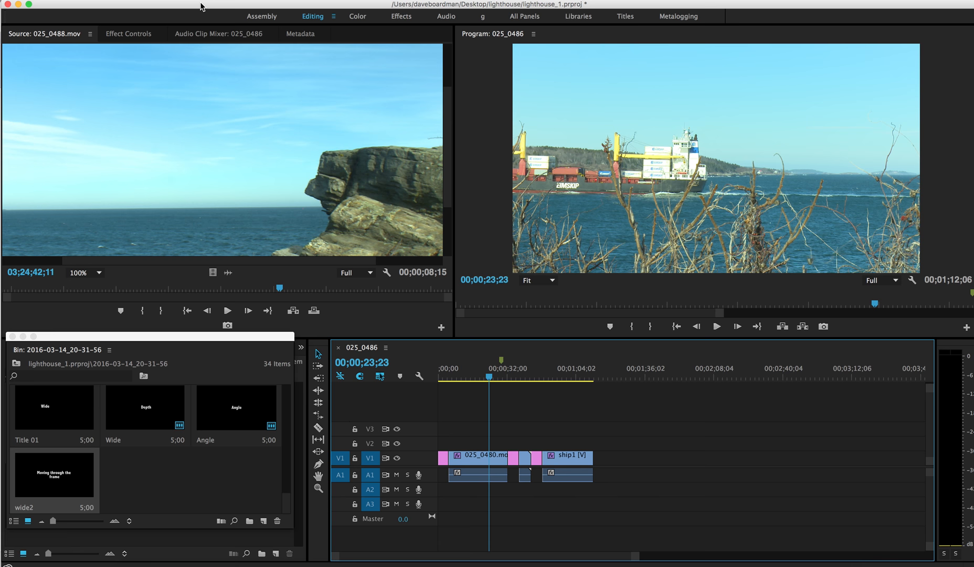
mouse_move(244, 85)
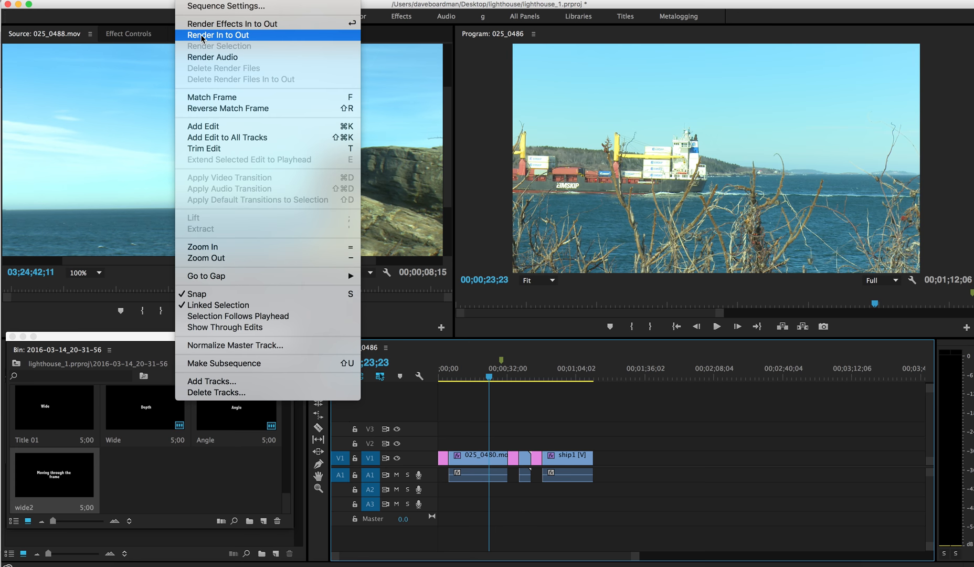
Render the sequence from in to out via the Sequence menu.
click(218, 35)
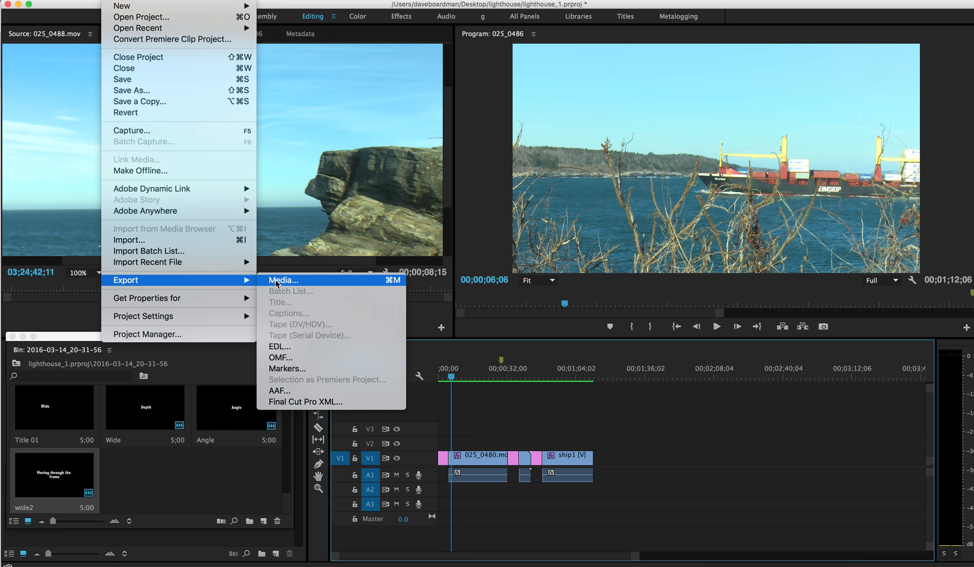
Bring up the media Export Settings for sequence 025_0486.
click(282, 280)
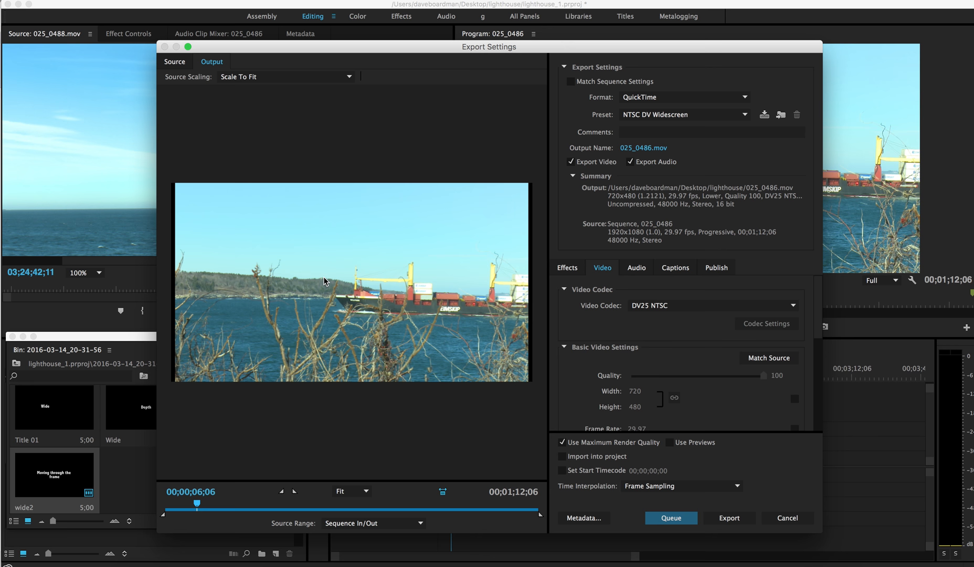
mouse_move(610, 236)
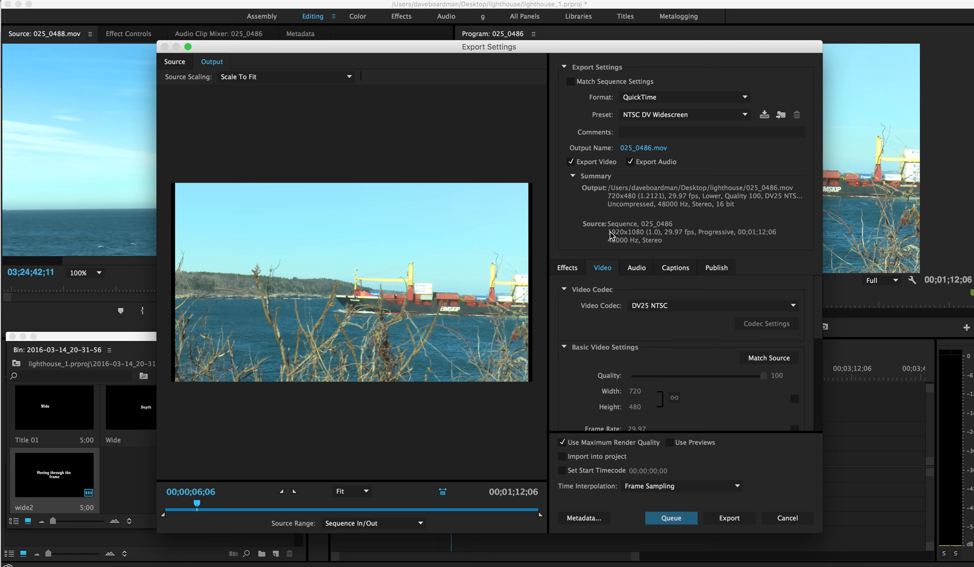
mouse_move(642, 239)
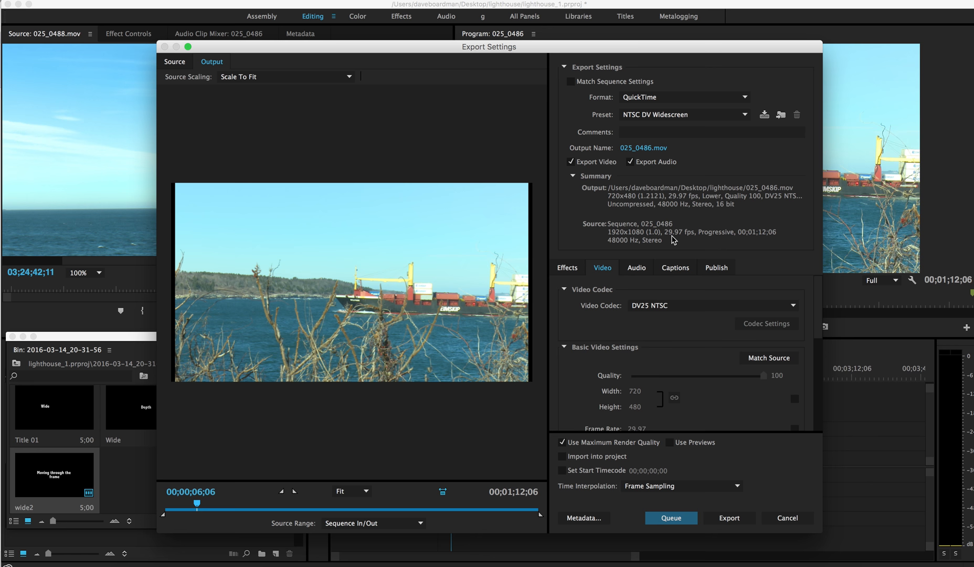
mouse_move(712, 241)
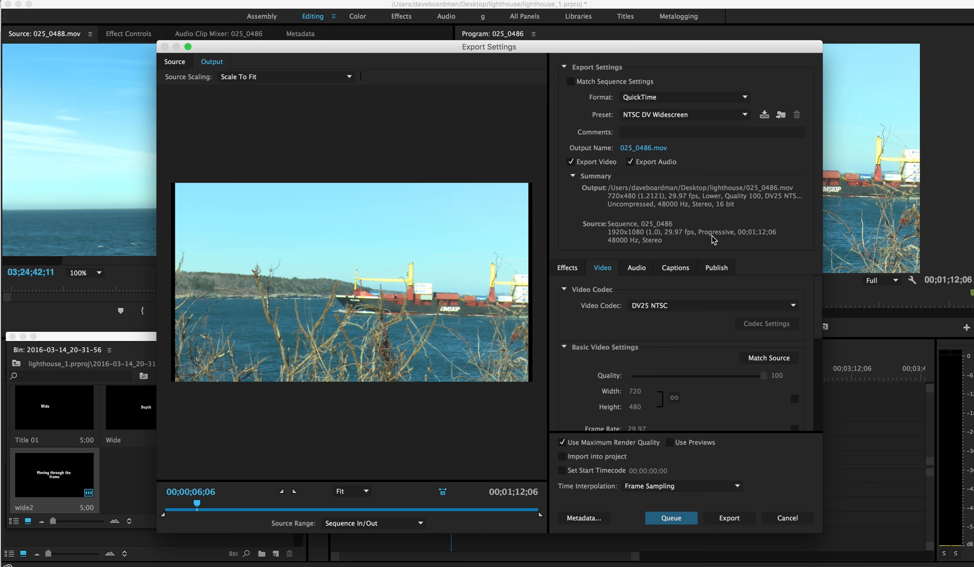
Set the export format to H.264 with the HD 1080p 29.97 preset.
click(682, 96)
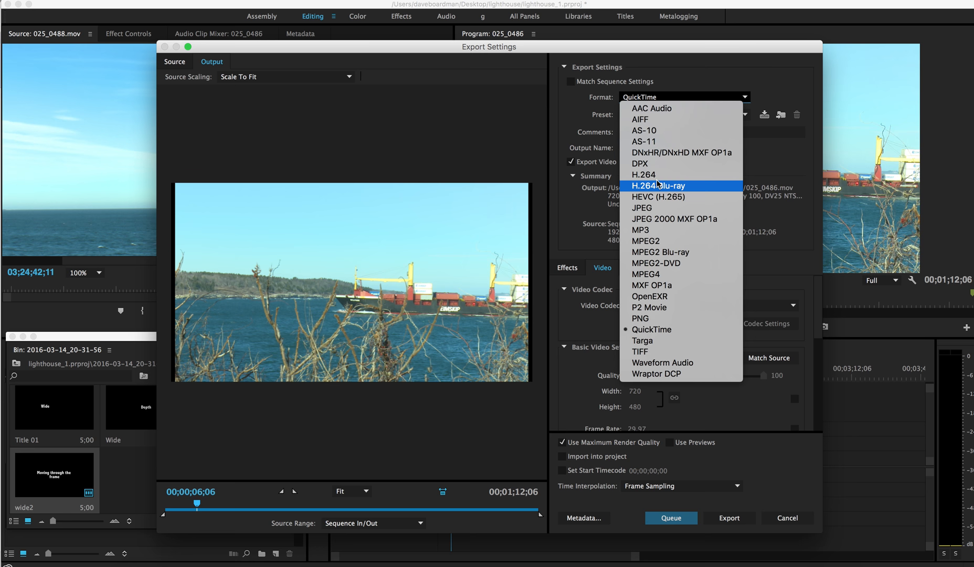
click(644, 175)
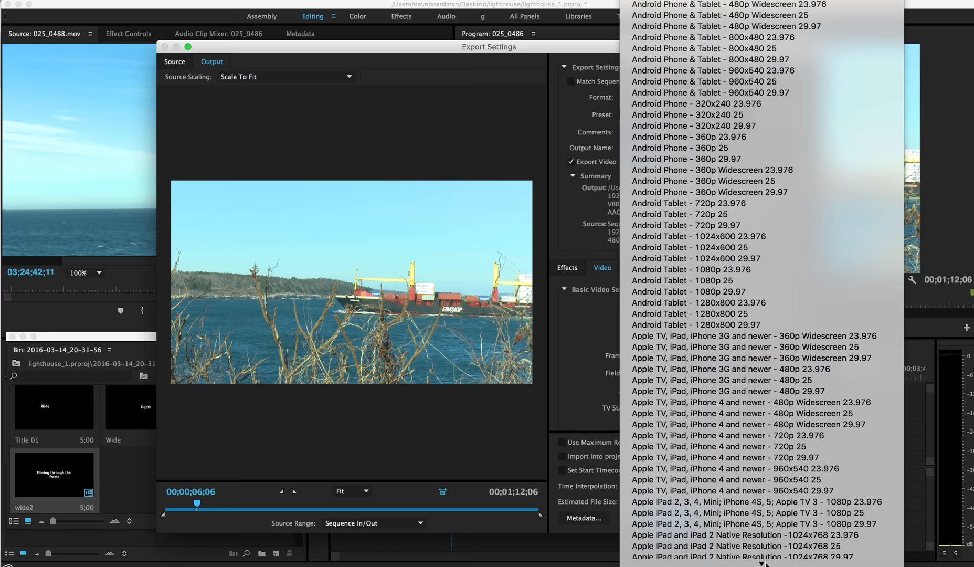
scroll(down, 3)
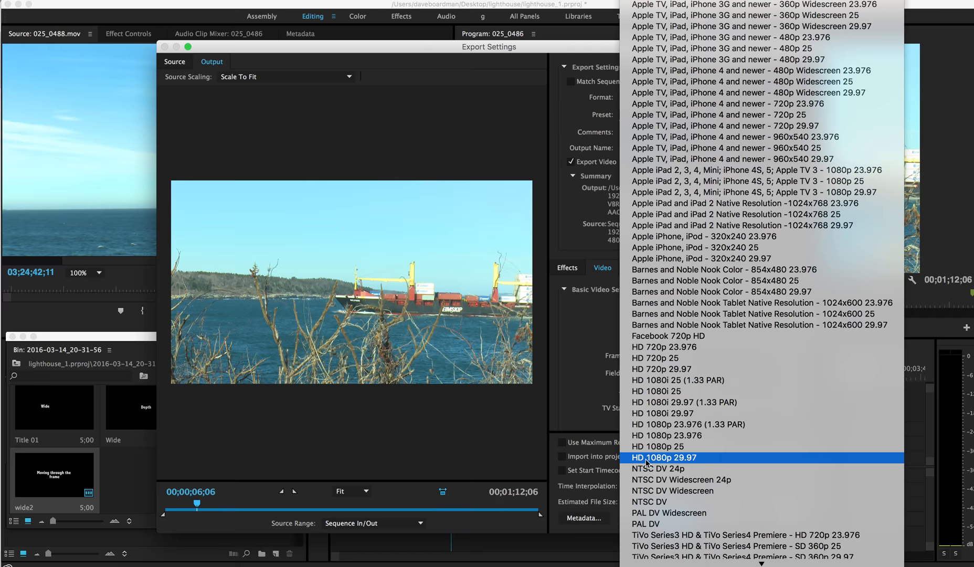
click(664, 456)
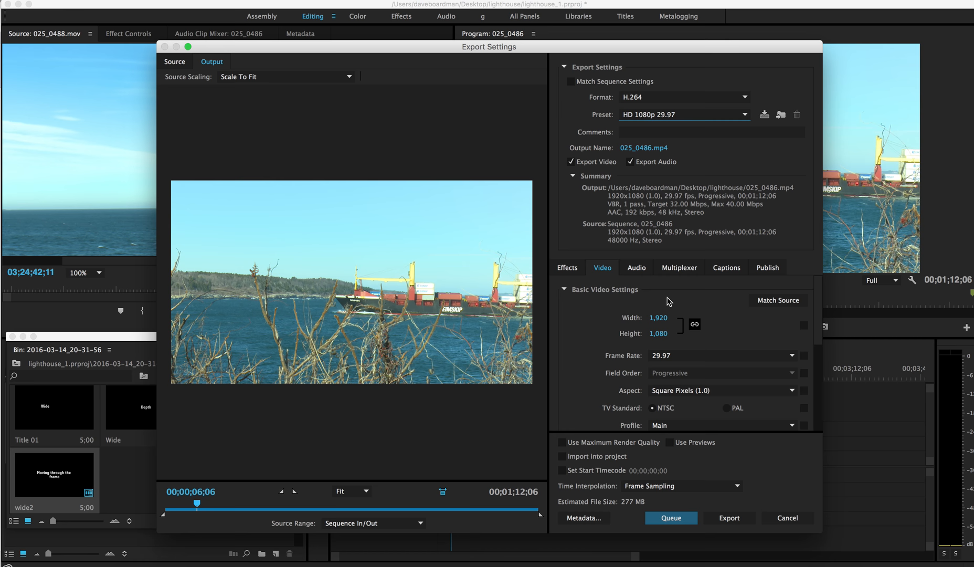
click(643, 147)
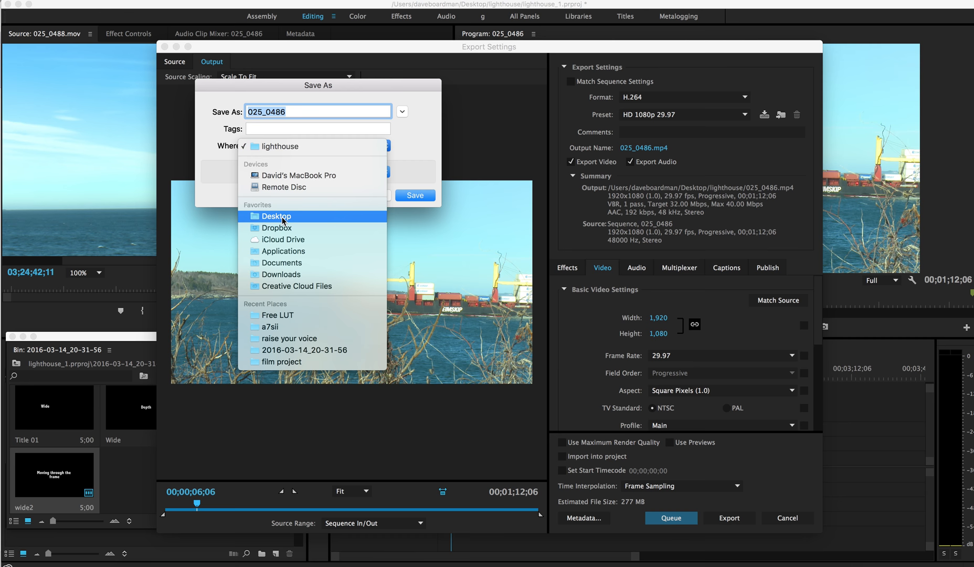
click(276, 215)
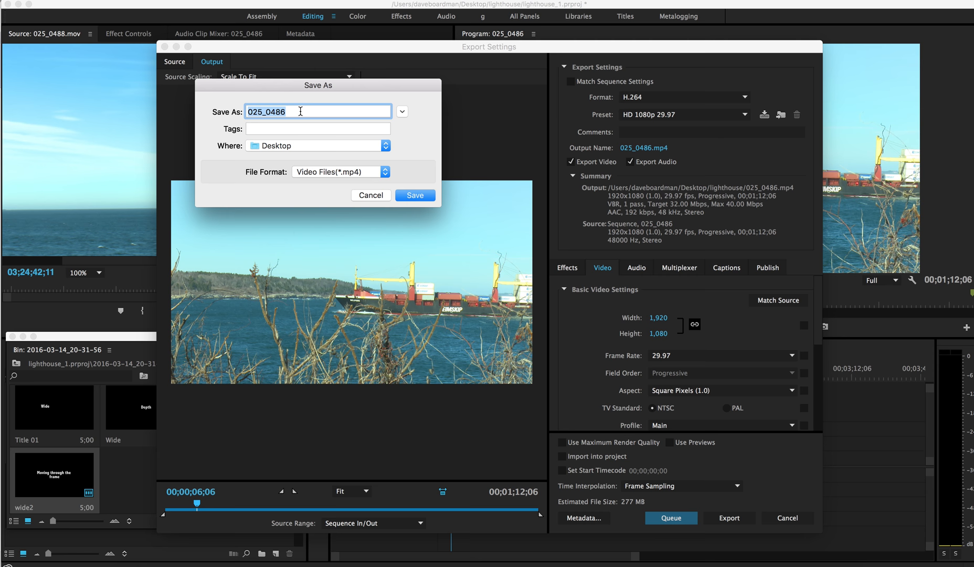
text(Dave_boardman_25)
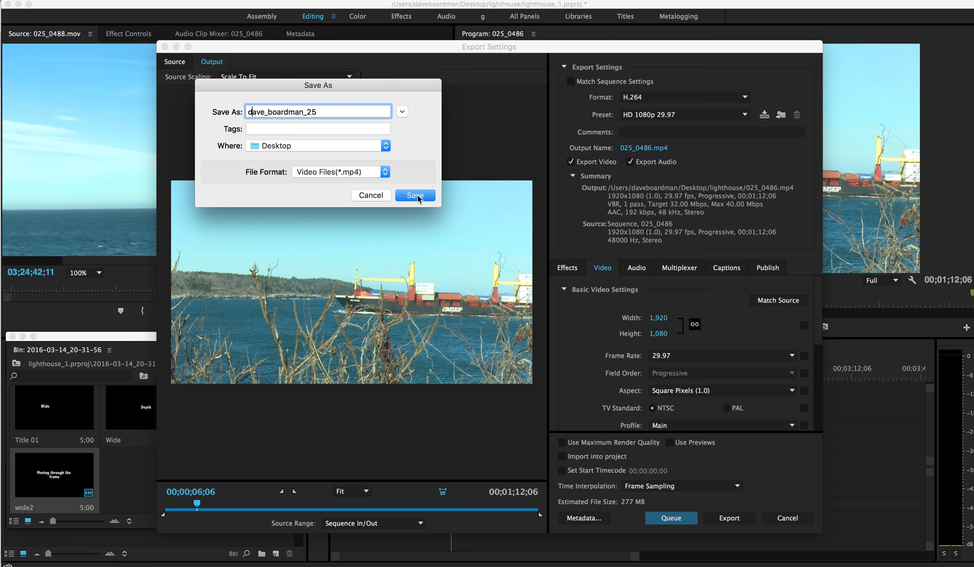
click(414, 195)
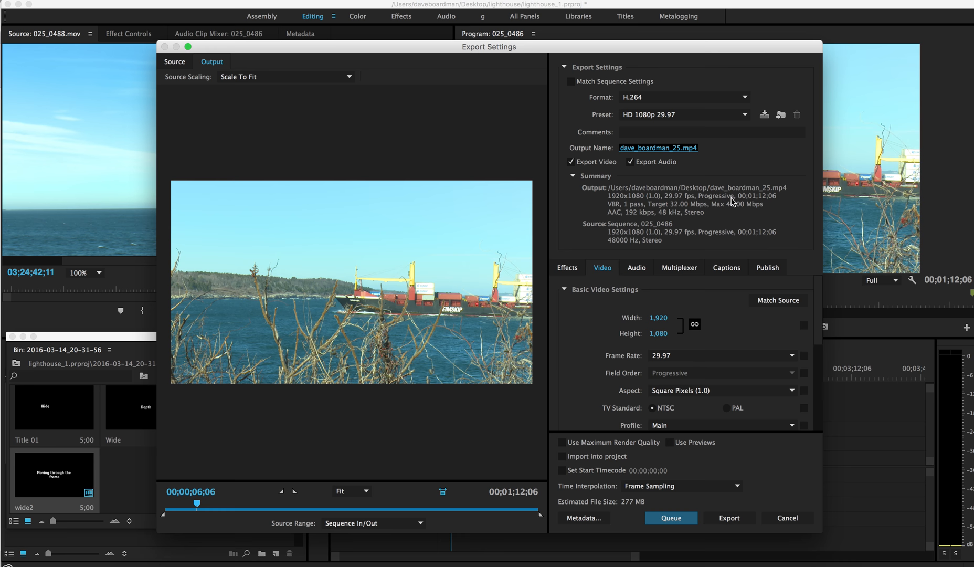
mouse_move(634, 510)
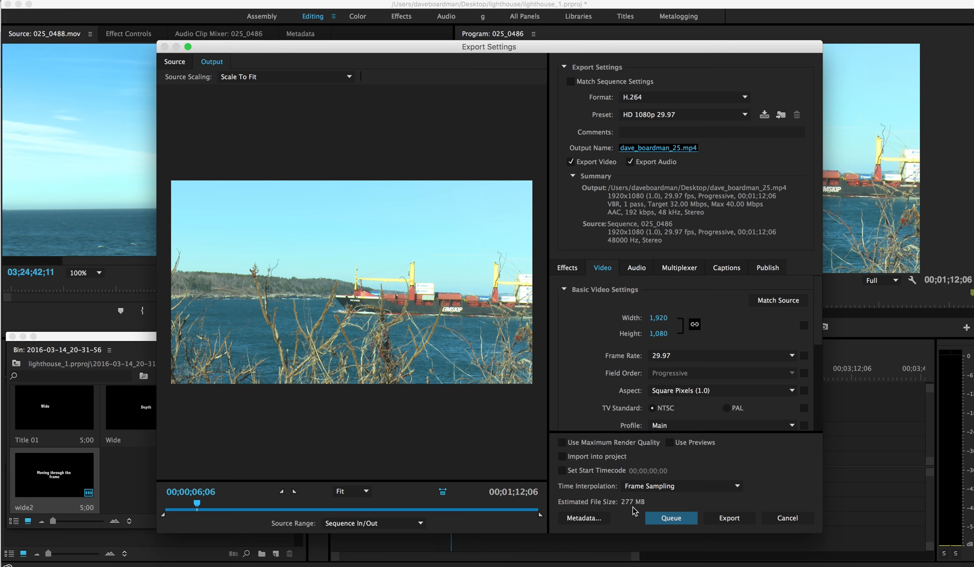
Start exporting sequence 025_0486 as the H.264 MP4 to the Desktop.
click(728, 518)
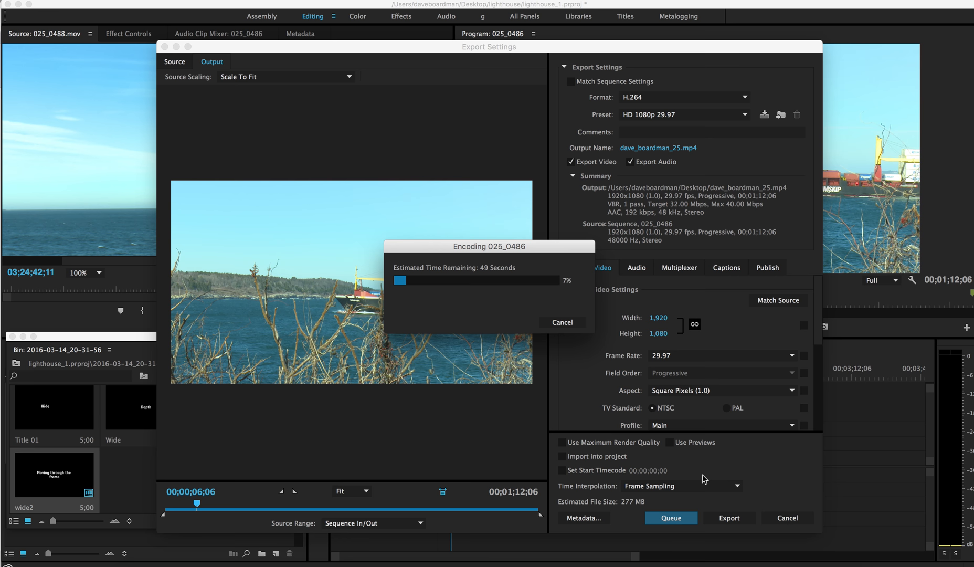
mouse_move(658, 130)
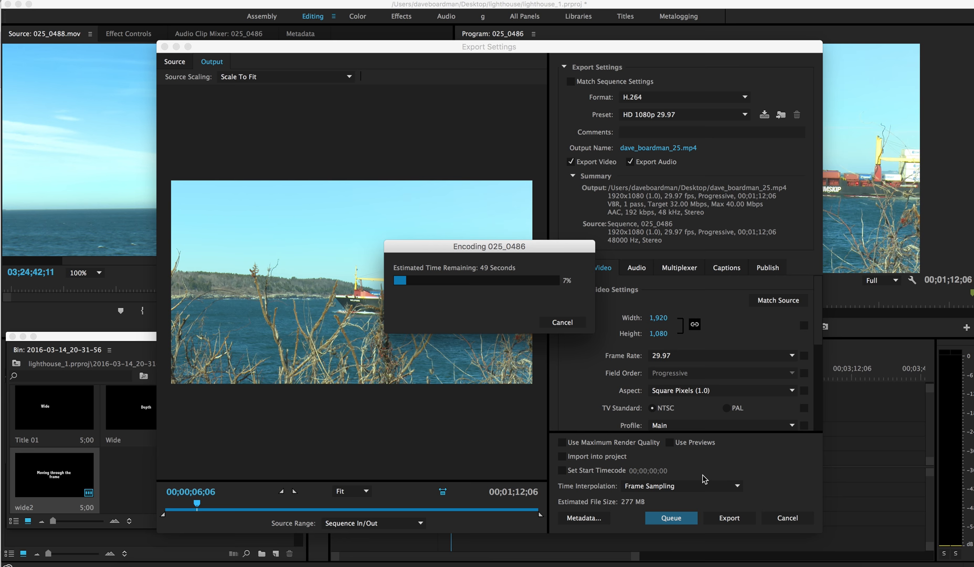